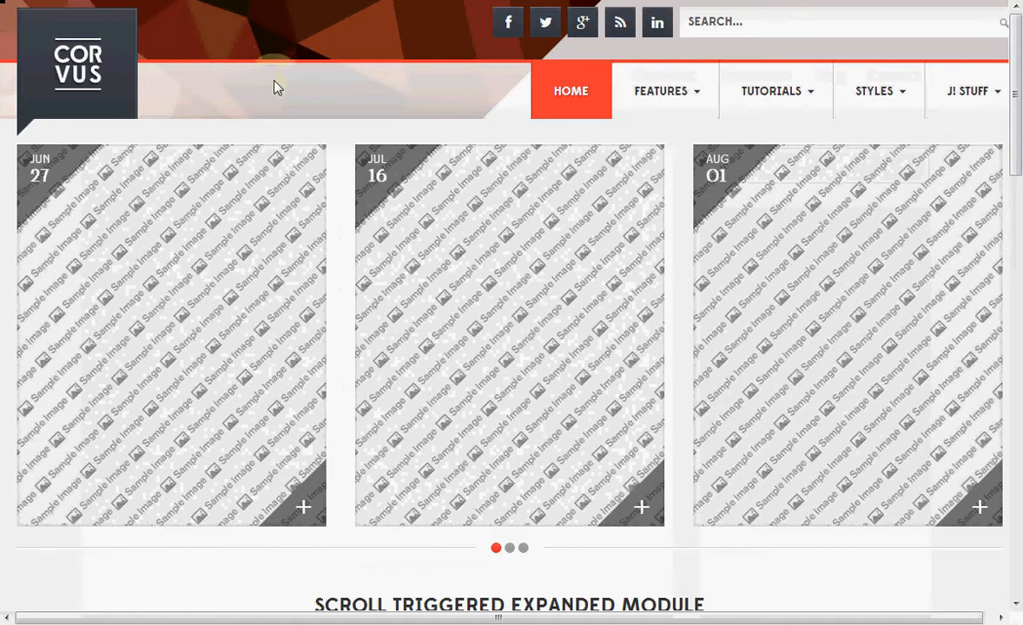
pyautogui.moveTo(634, 166)
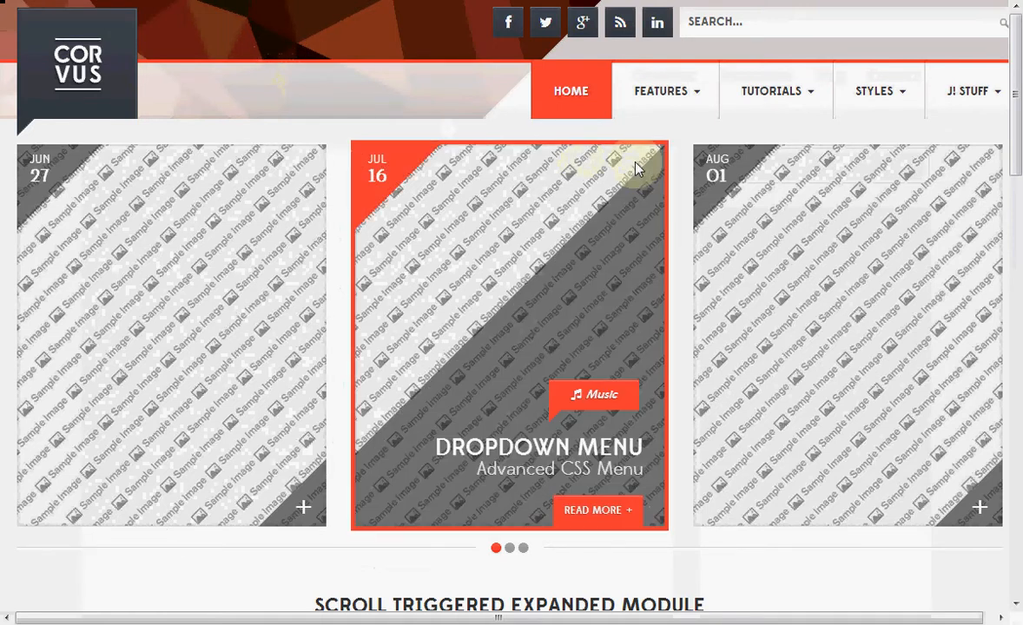
pyautogui.moveTo(400, 398)
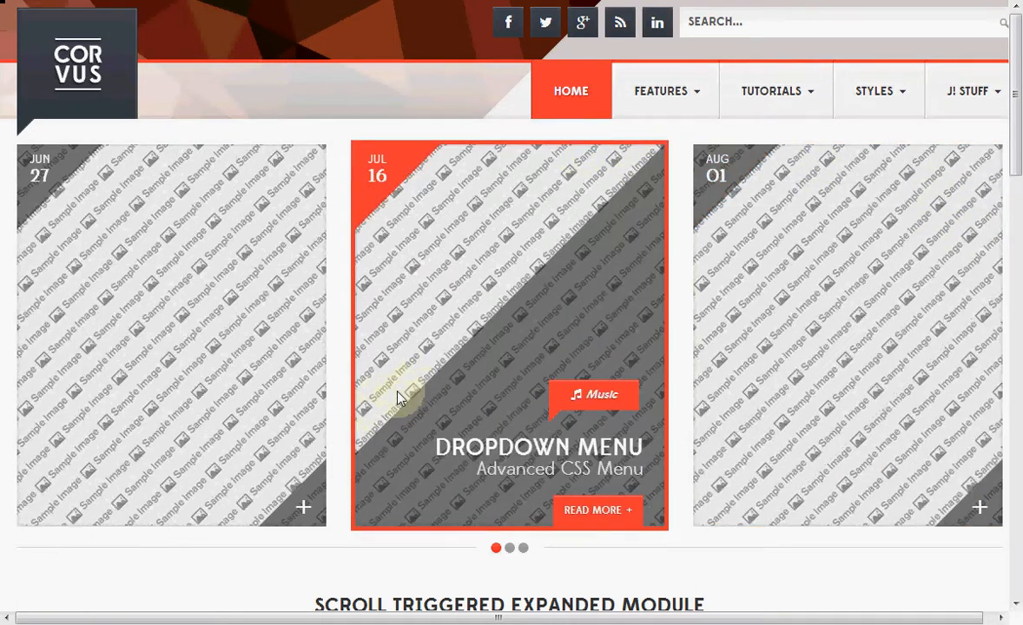
pyautogui.scroll(-3)
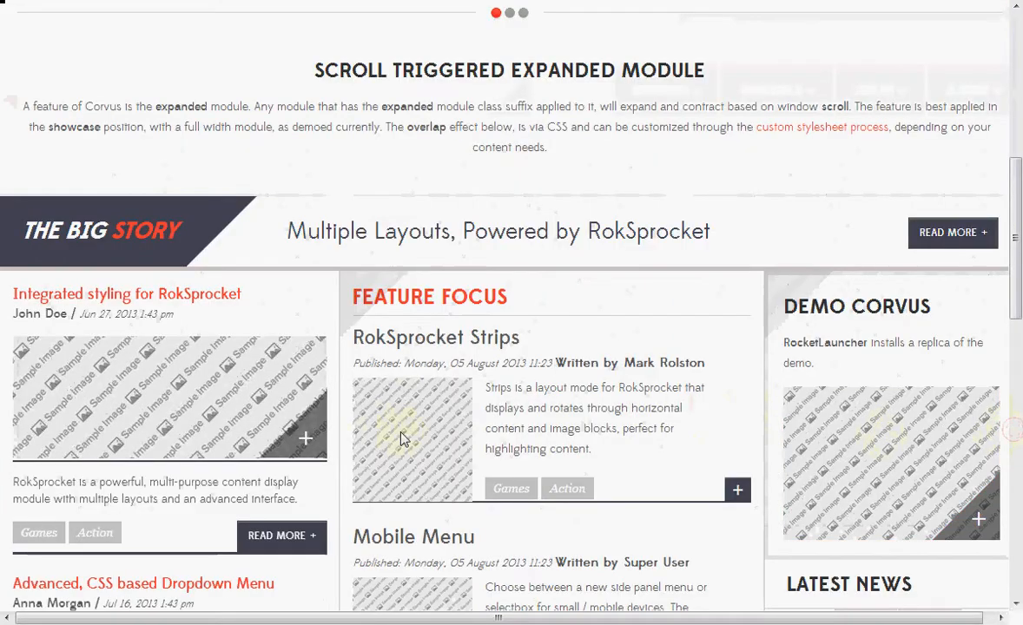
pyautogui.scroll(3)
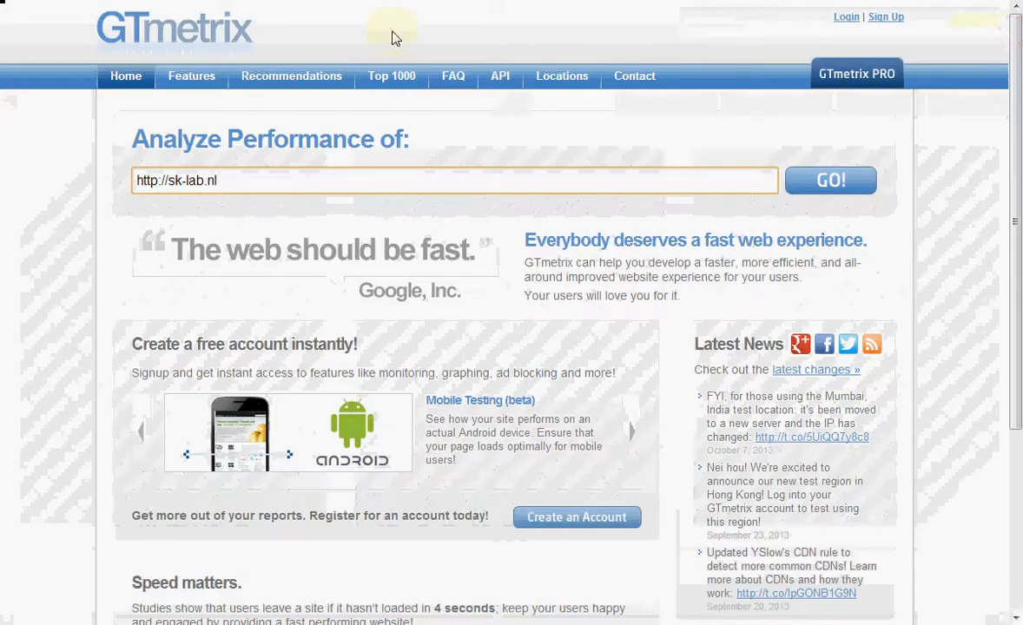
pyautogui.click(830, 178)
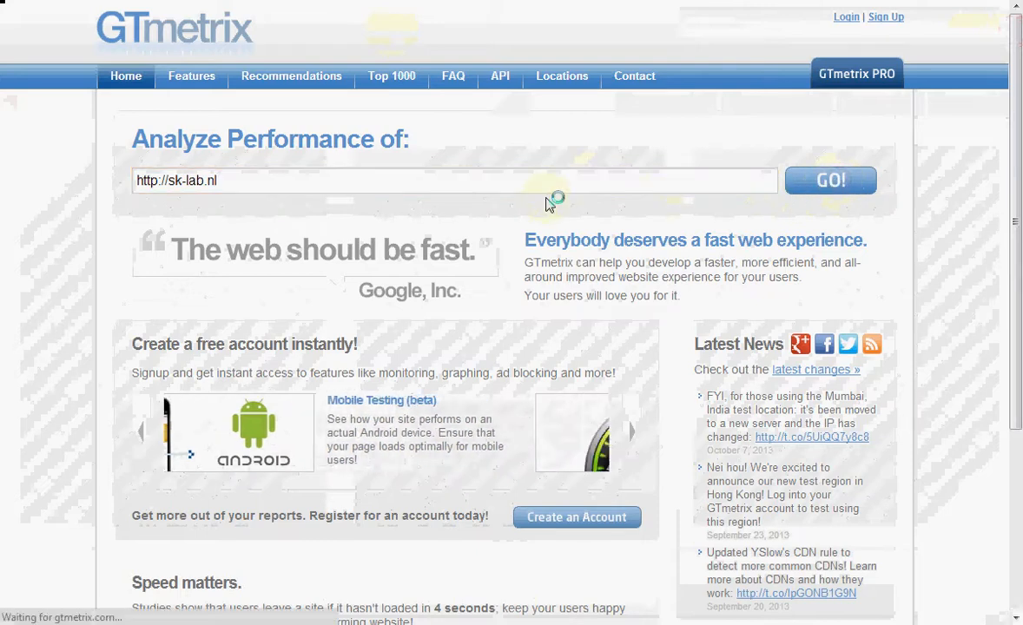
pyautogui.click(831, 179)
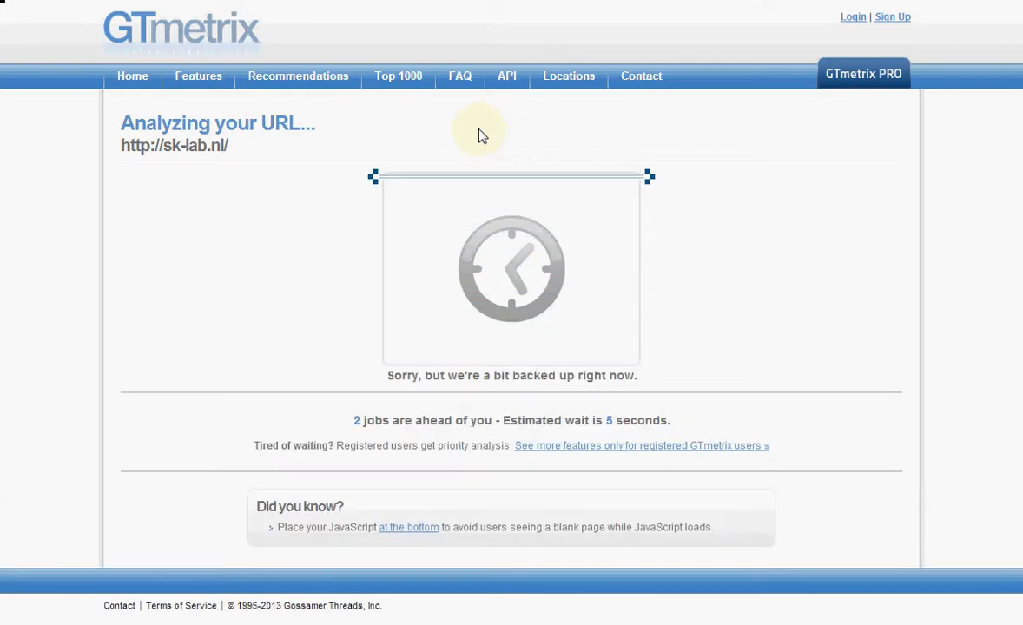
pyautogui.moveTo(368, 143)
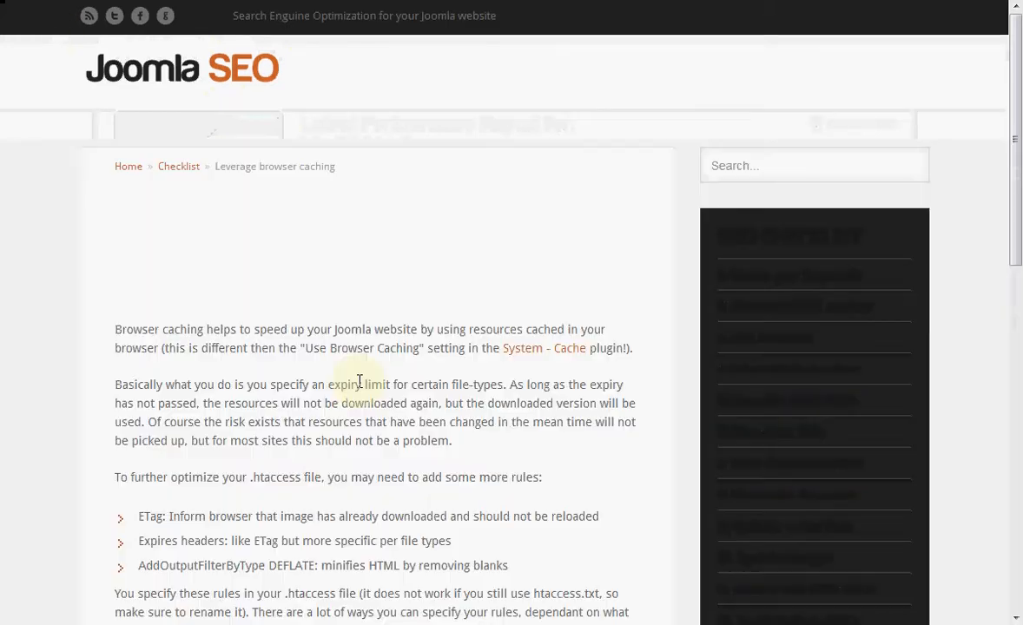
# Step: Copy the example IfModule mod_expires browser-caching rules for .htaccess
pyautogui.scroll(-3)
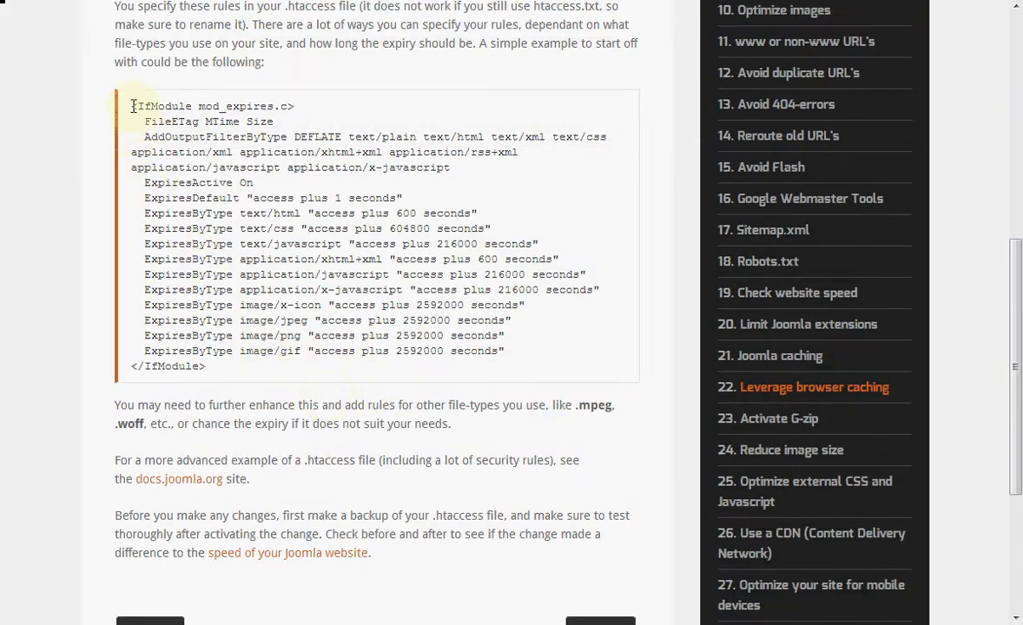
pyautogui.rightClick(247, 302)
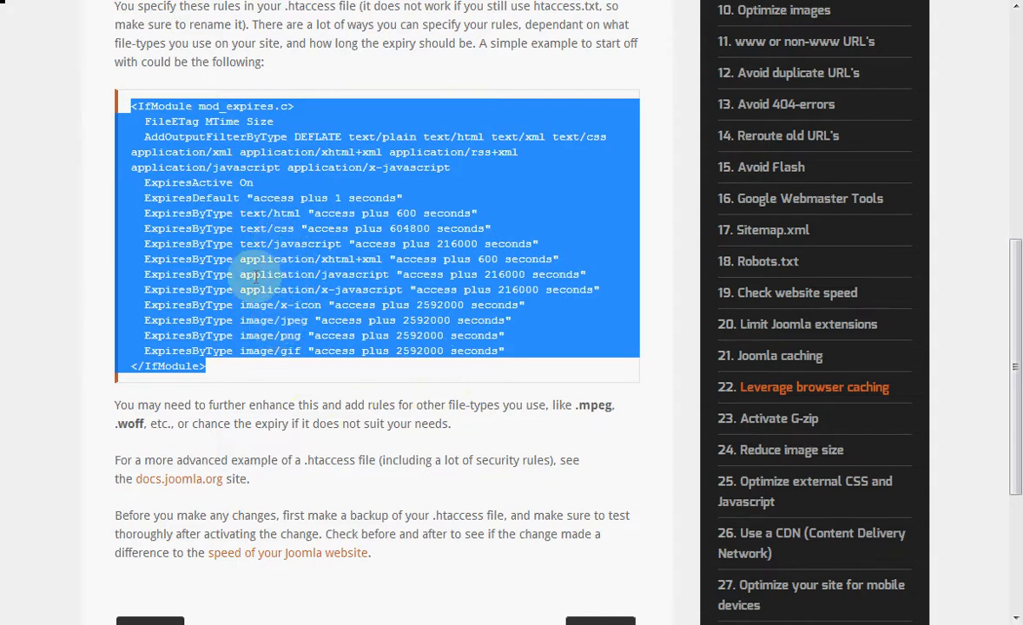
pyautogui.moveTo(281, 276)
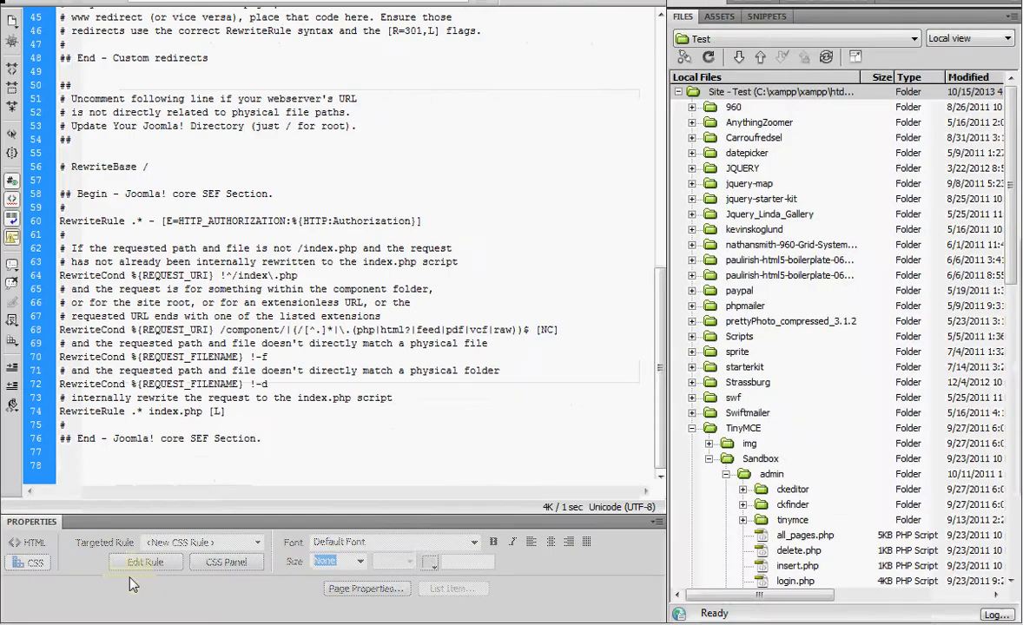
# Step: Review the open .htaccess file in Dreamweaver's code view
pyautogui.scroll(-3)
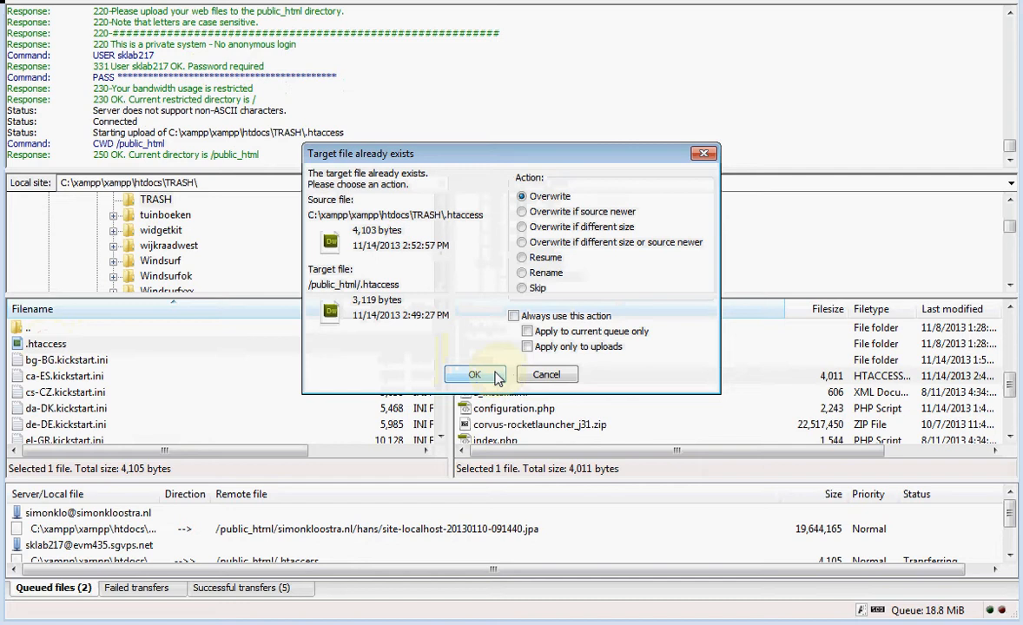
# Step: Overwrite the server's /public_html .htaccess with the updated local copy
pyautogui.click(475, 375)
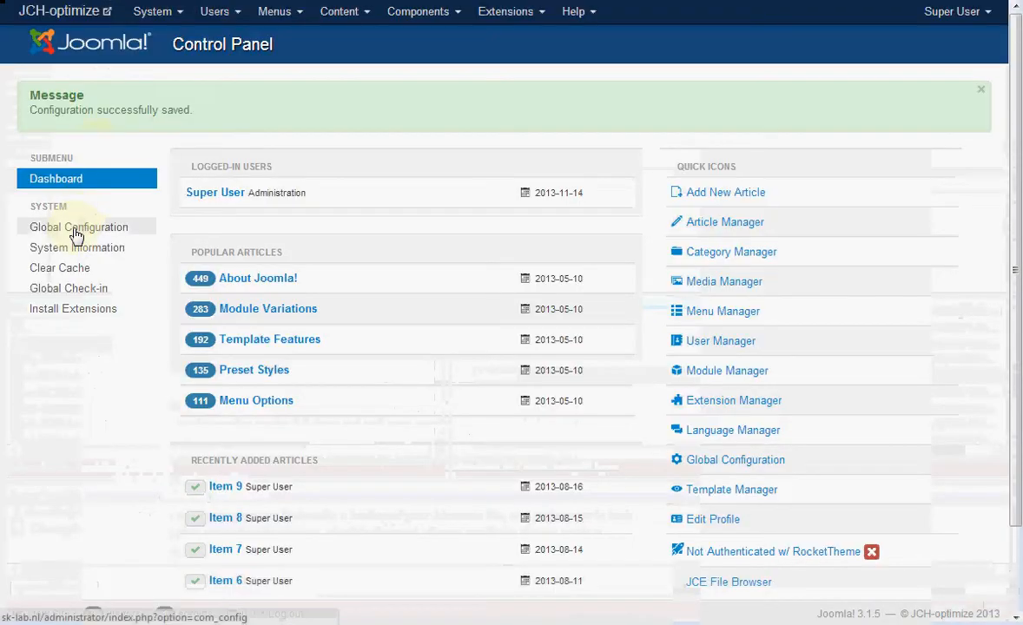
# Step: In Global Configuration, set Cache to ON - Conservative caching
pyautogui.click(79, 226)
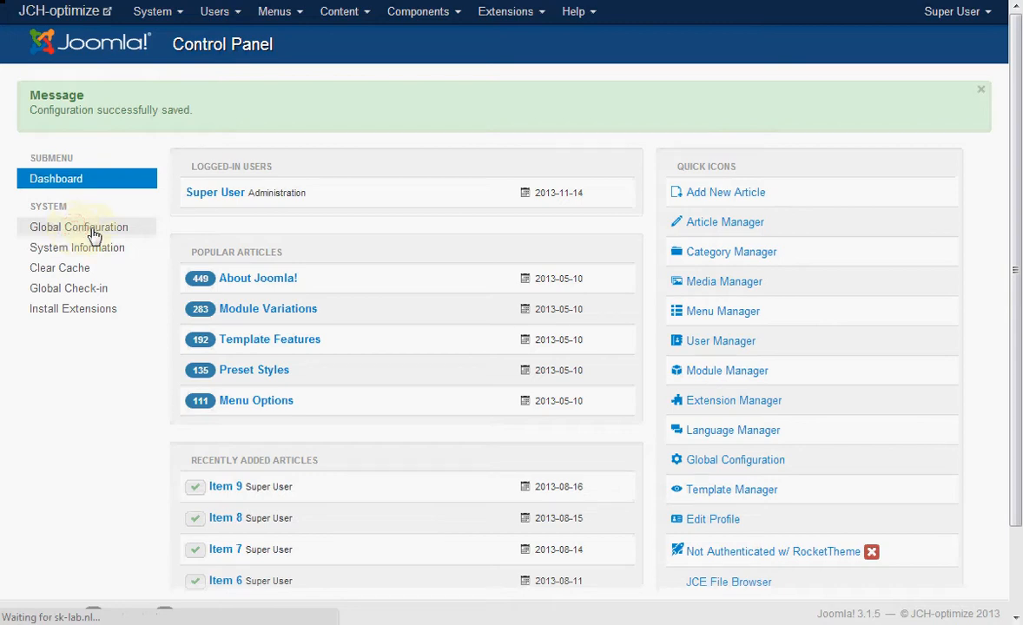
pyautogui.click(79, 226)
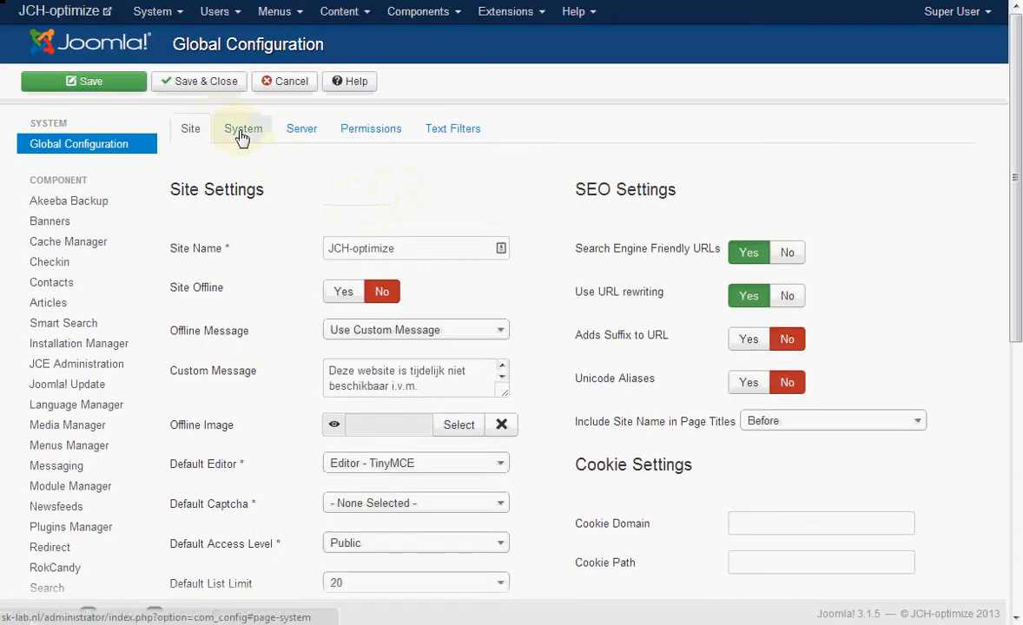
pyautogui.click(243, 129)
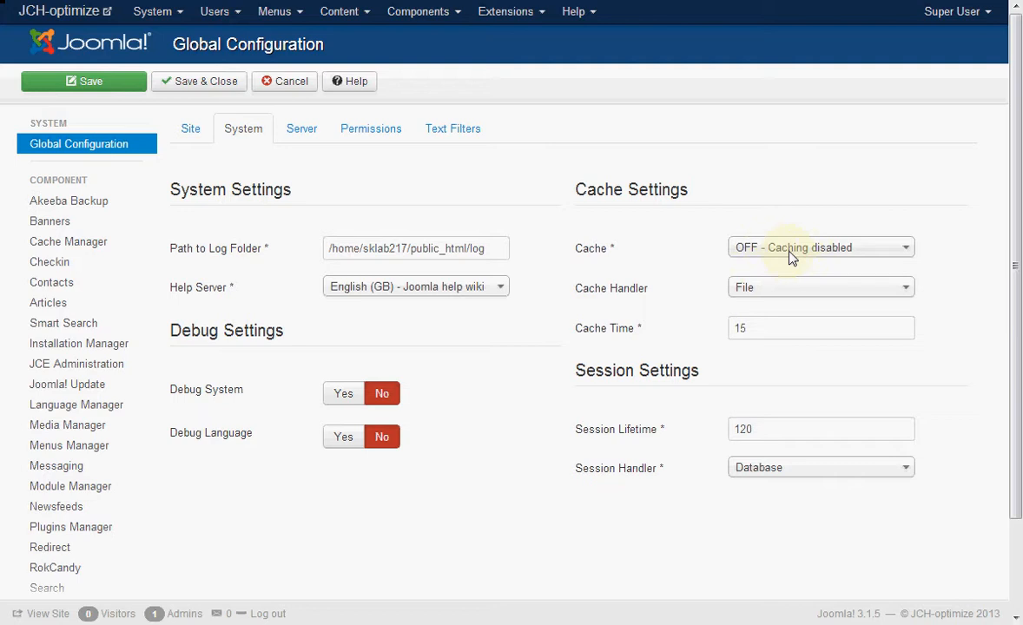
pyautogui.click(820, 246)
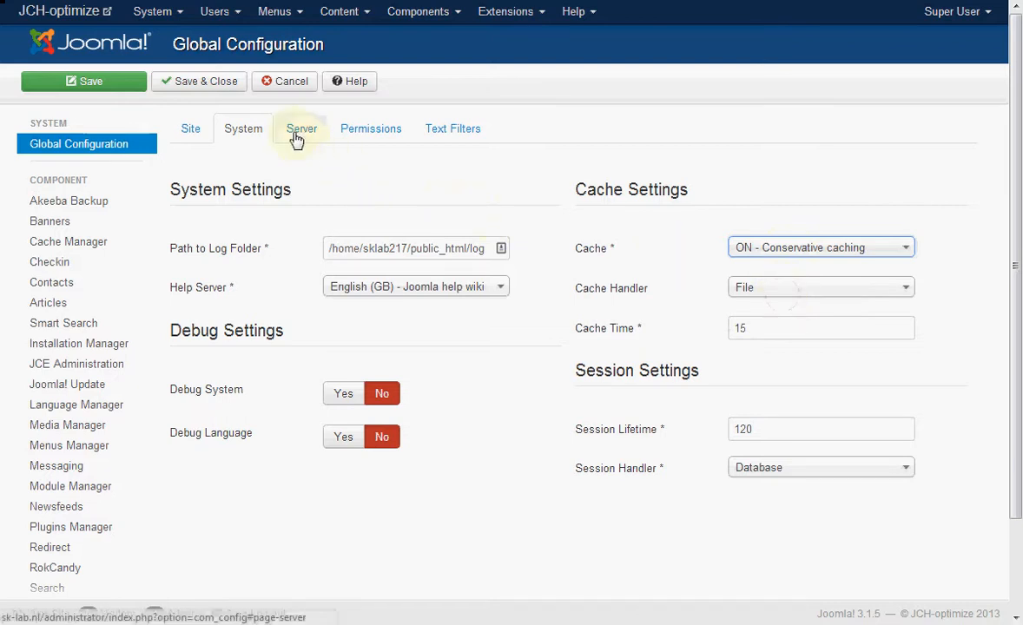
# Step: Set Gzip page compression to Yes on the Server settings and save the configuration
pyautogui.click(303, 128)
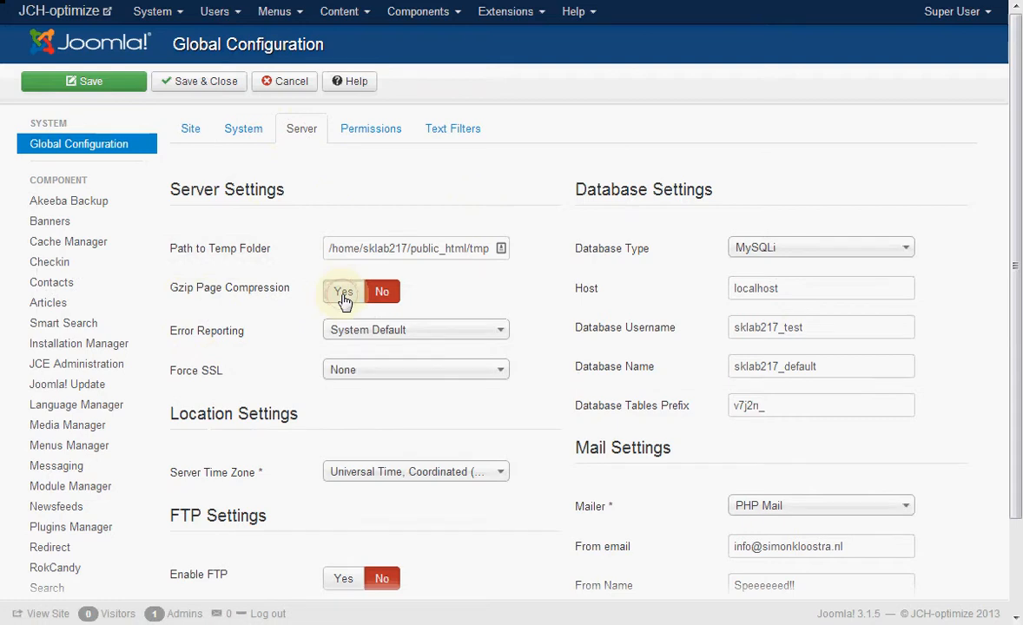
pyautogui.click(344, 292)
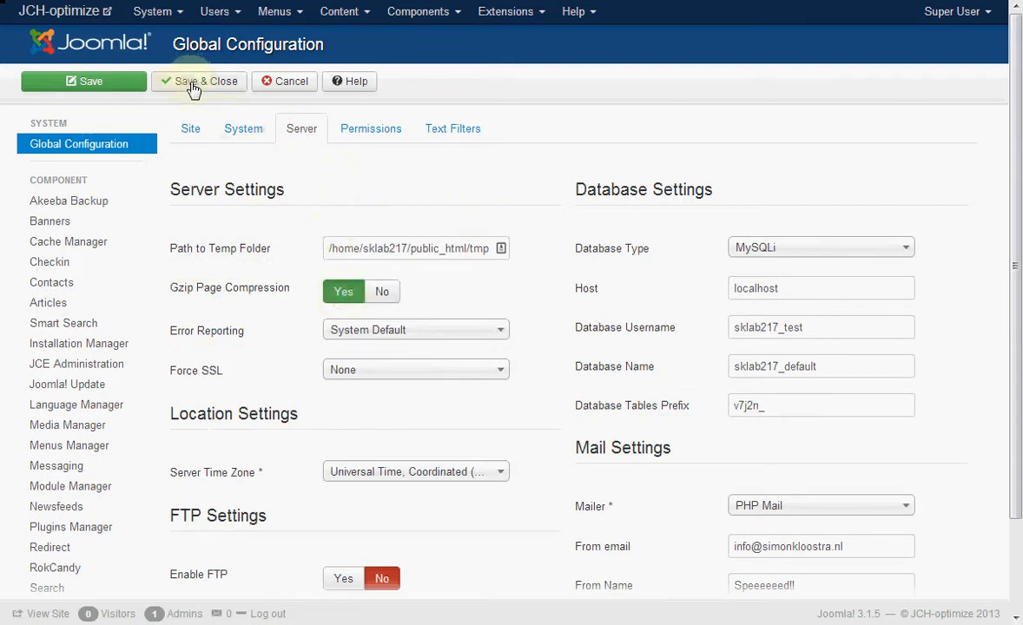
pyautogui.click(198, 81)
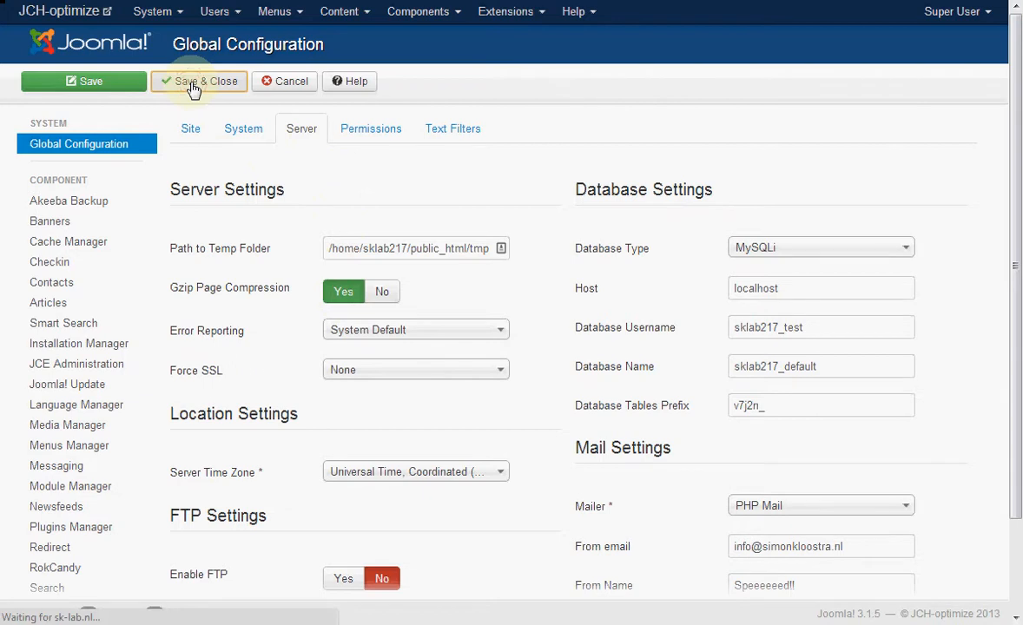
pyautogui.click(198, 82)
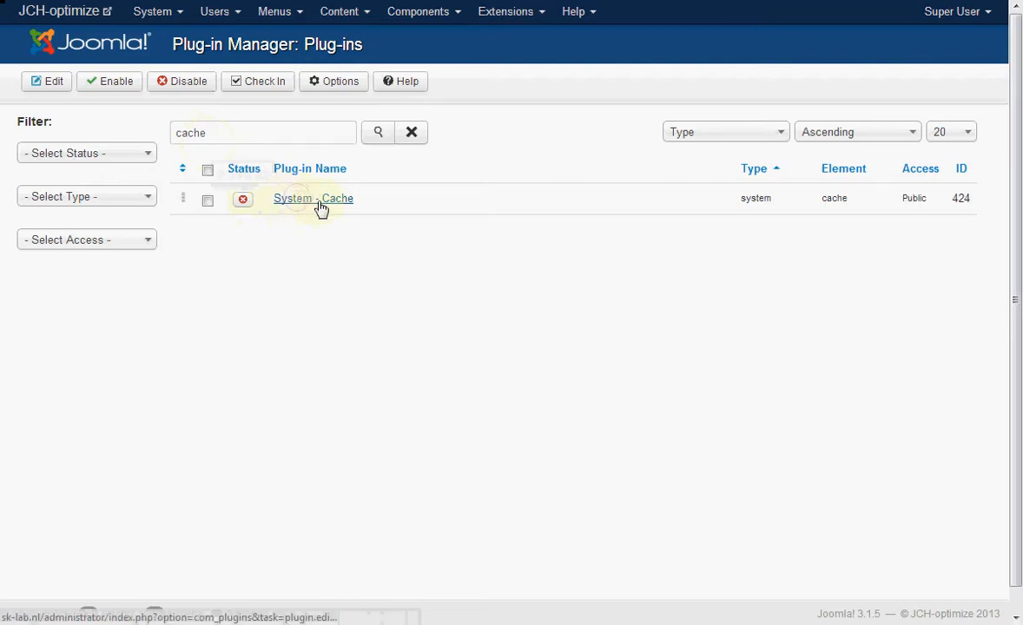
# Step: Enable the System - Cache plugin and save it back to the plug-ins list
pyautogui.click(312, 198)
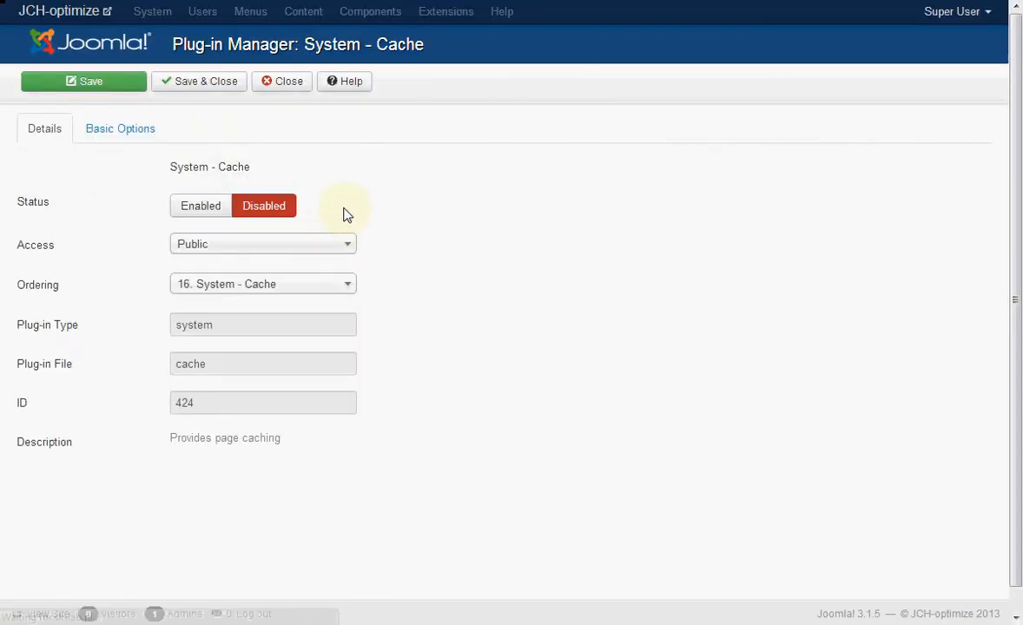
pyautogui.click(120, 129)
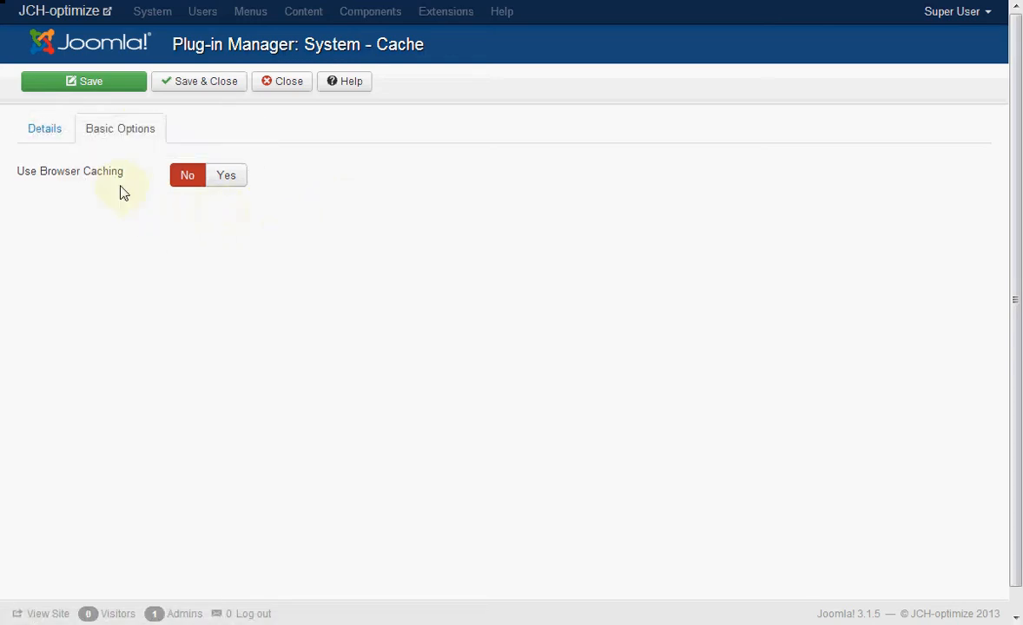
pyautogui.click(46, 129)
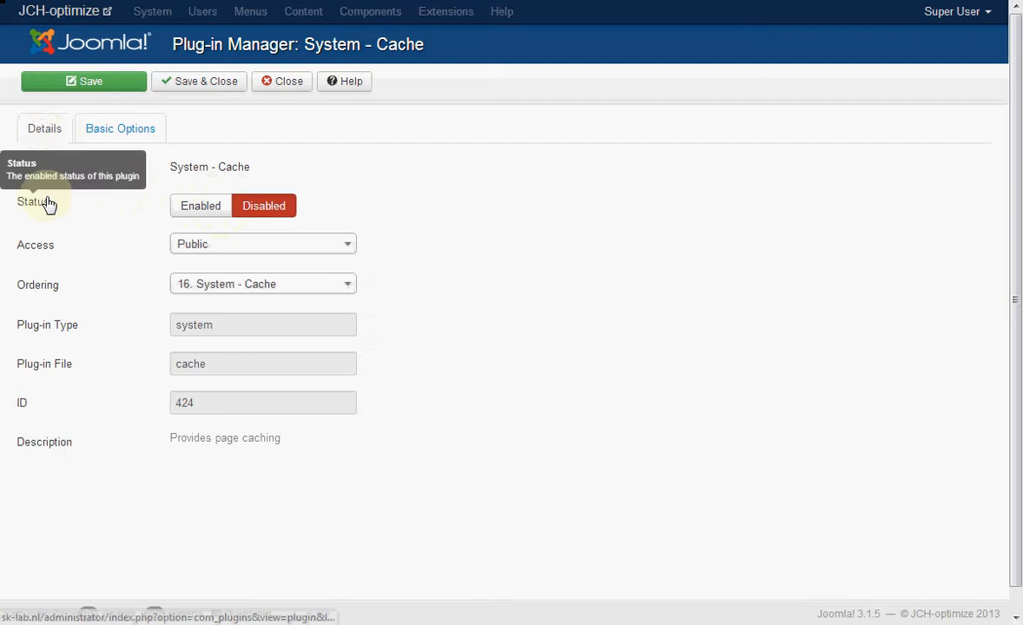
pyautogui.click(201, 205)
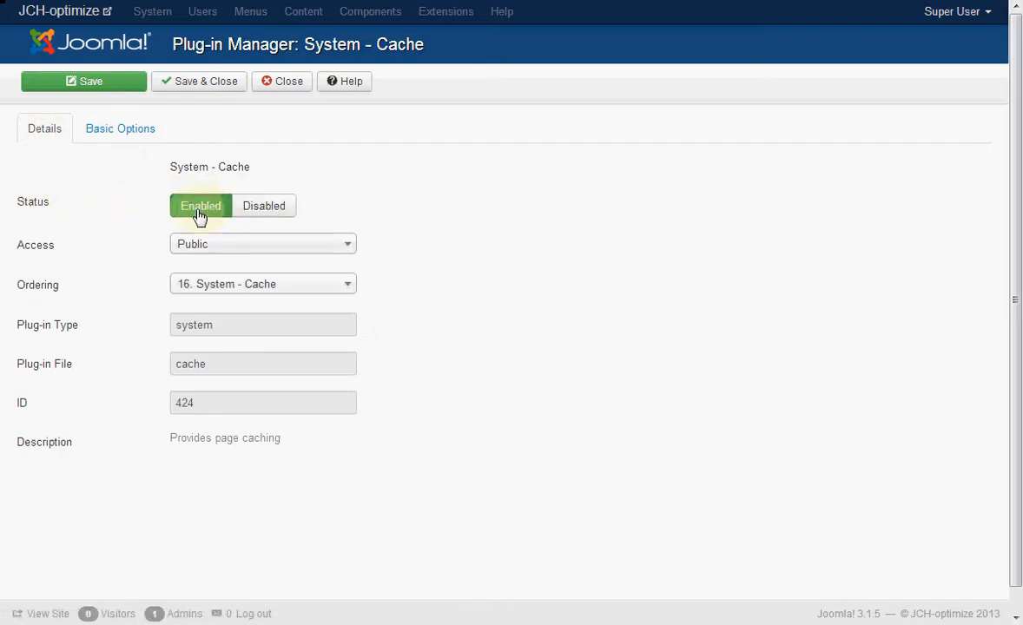
pyautogui.click(198, 82)
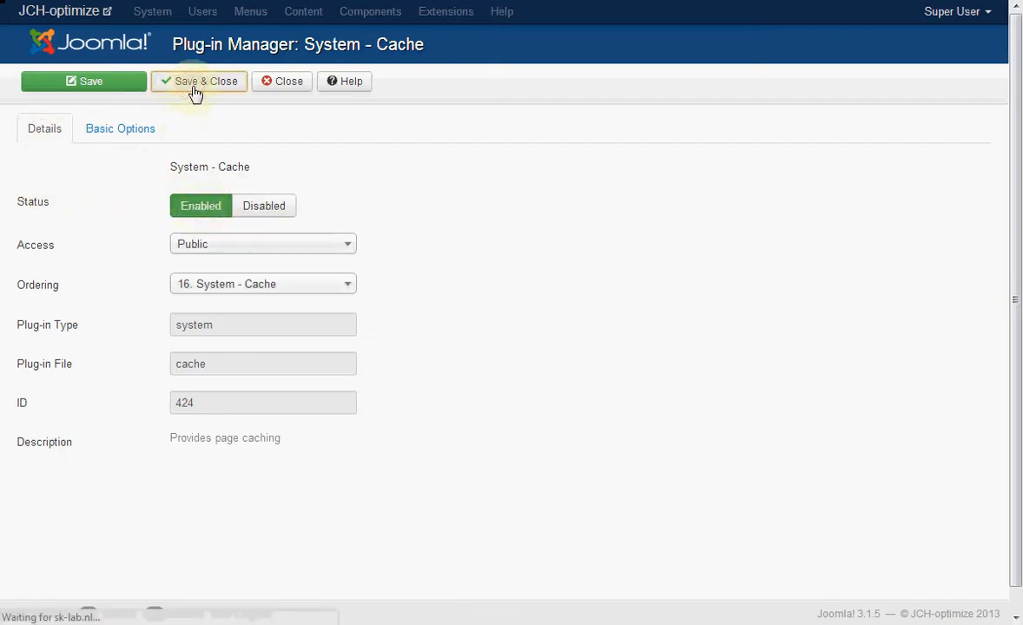
pyautogui.click(198, 82)
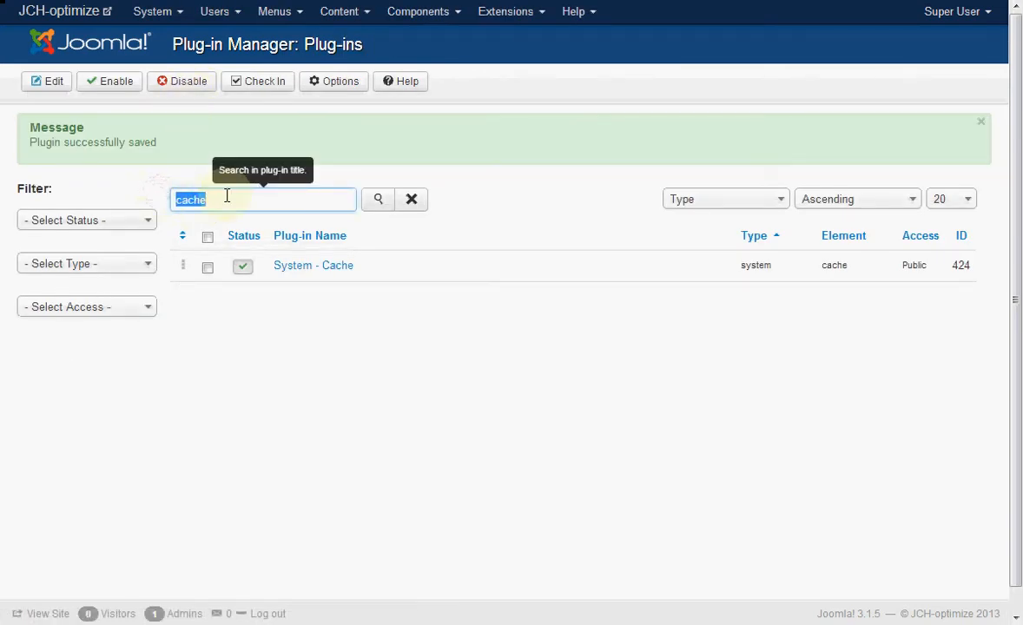
# Step: Filter plug-ins to 'jch' and enable the System - JCH Optimize plugin
pyautogui.write('jch')
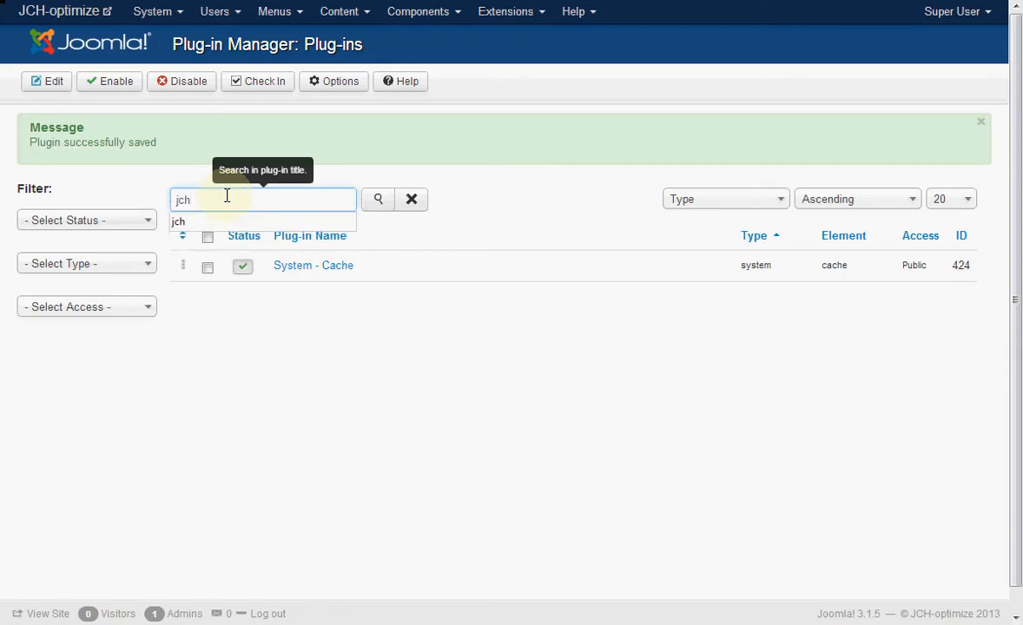
pyautogui.click(379, 198)
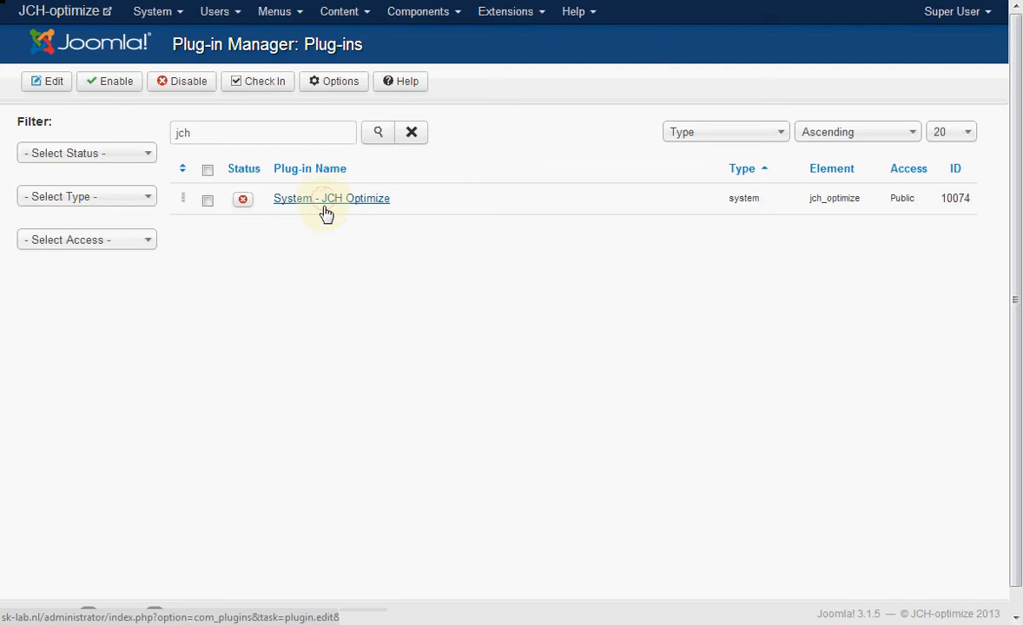
pyautogui.click(330, 198)
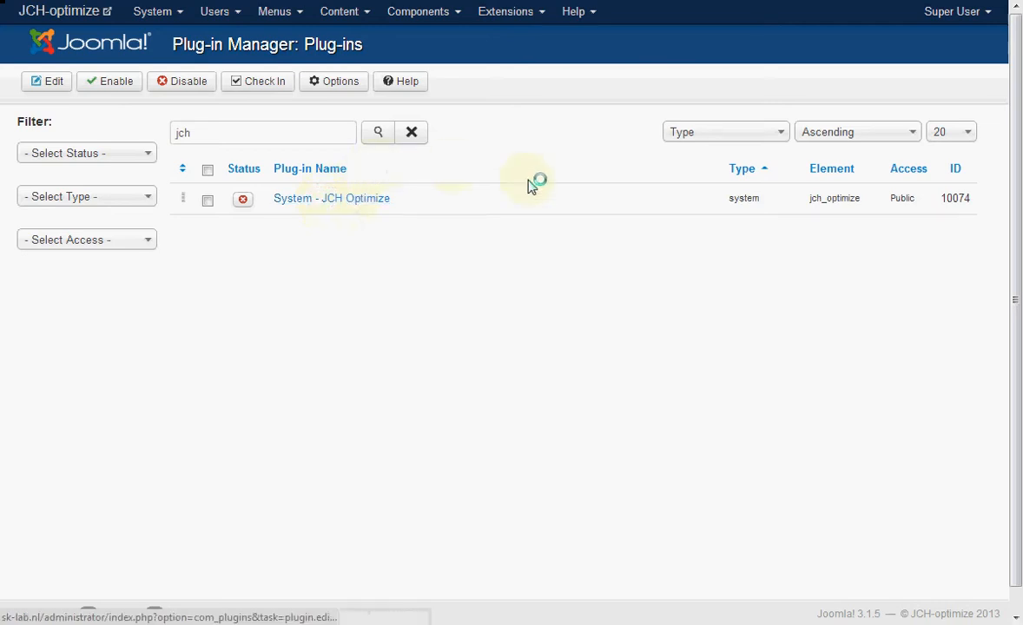
pyautogui.click(330, 198)
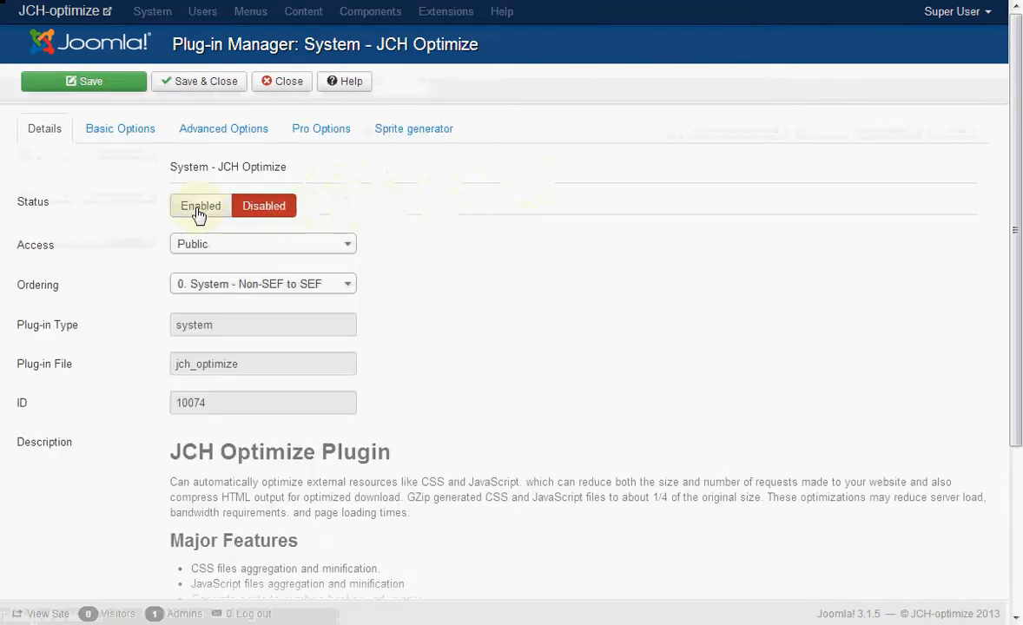
pyautogui.click(119, 129)
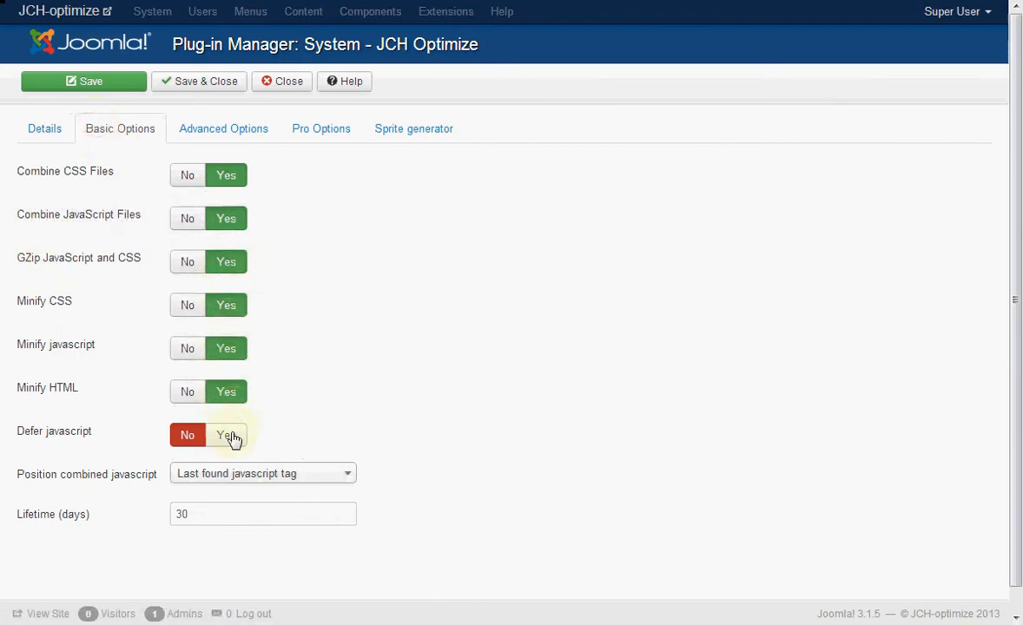
# Step: Set Defer javascript to Yes, review the advanced options and save the plugin
pyautogui.click(226, 434)
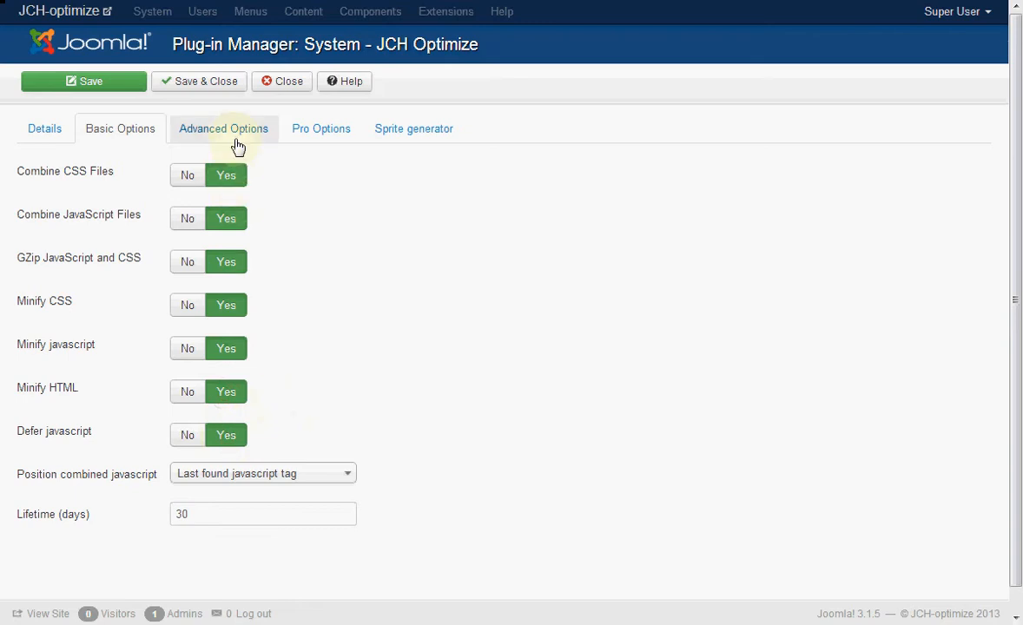
pyautogui.click(222, 128)
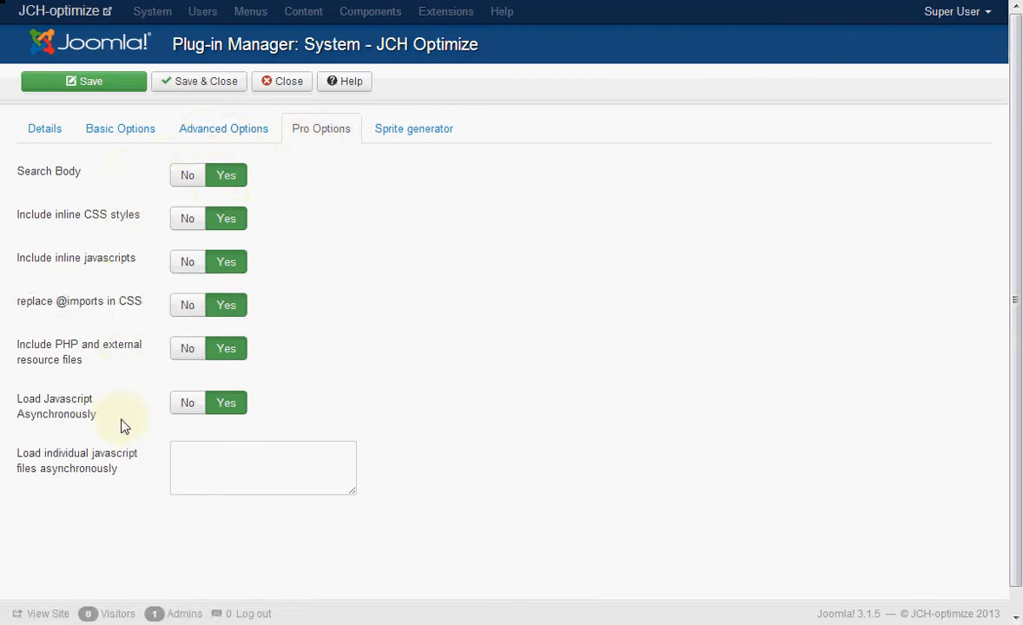
pyautogui.moveTo(388, 173)
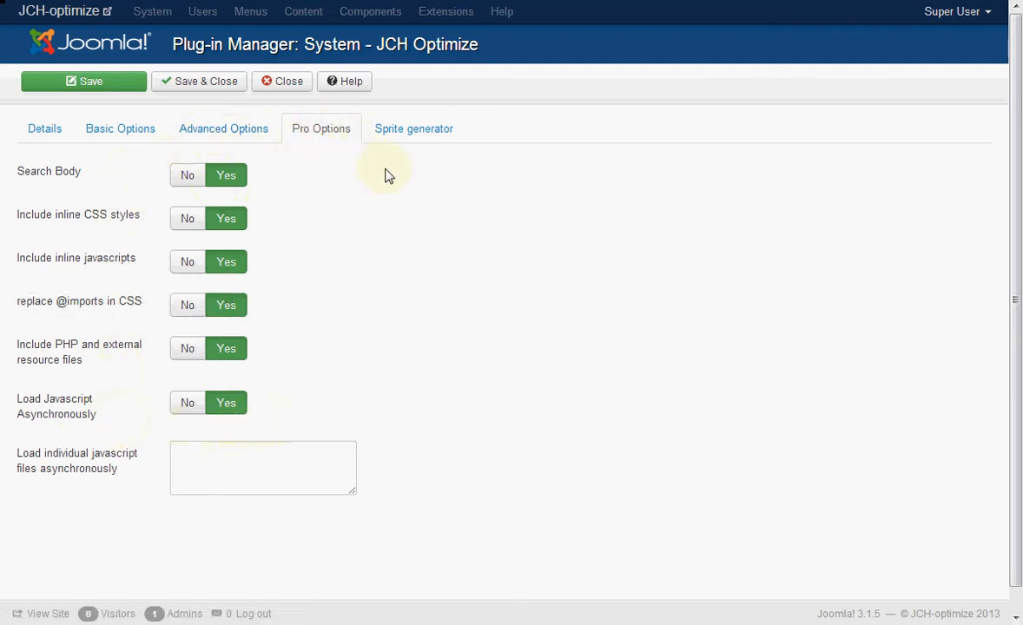
pyautogui.moveTo(223, 129)
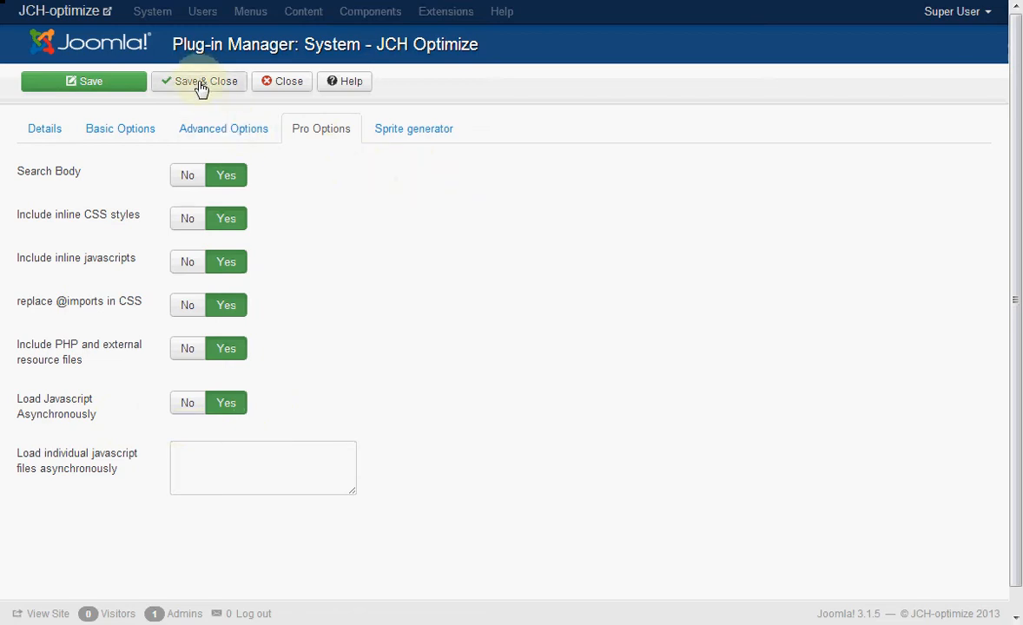
pyautogui.click(198, 82)
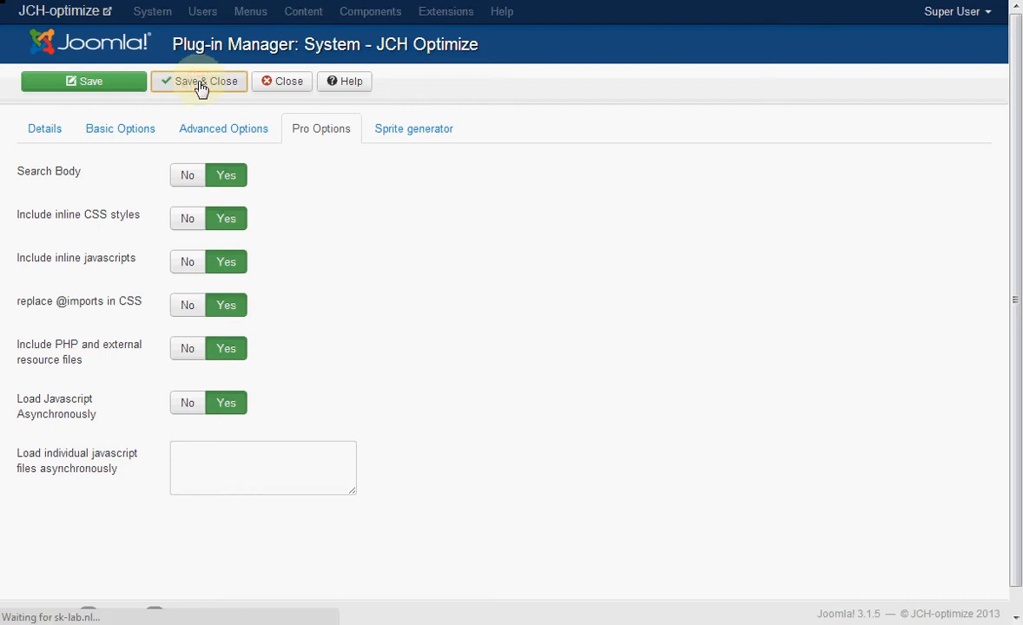
pyautogui.click(198, 82)
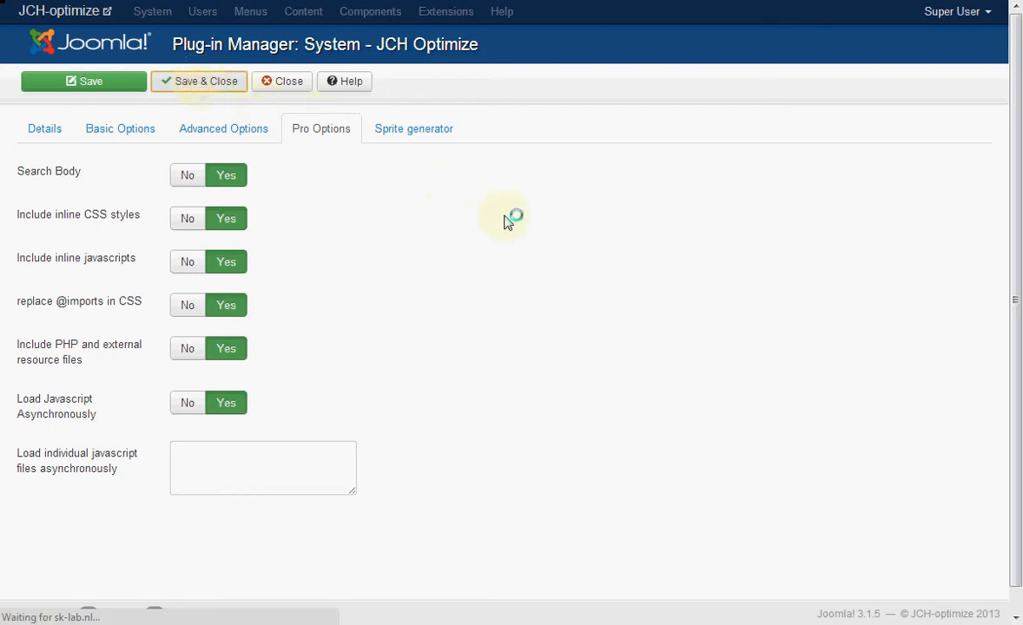
pyautogui.click(198, 82)
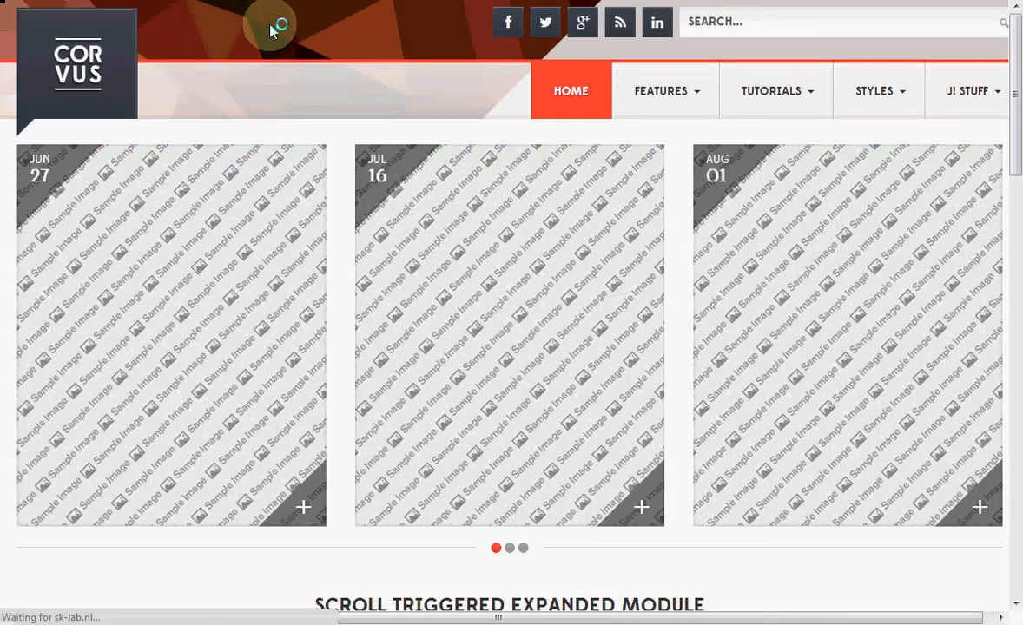
# Step: Load the Corvus site's home page on the front end
pyautogui.scroll(-3)
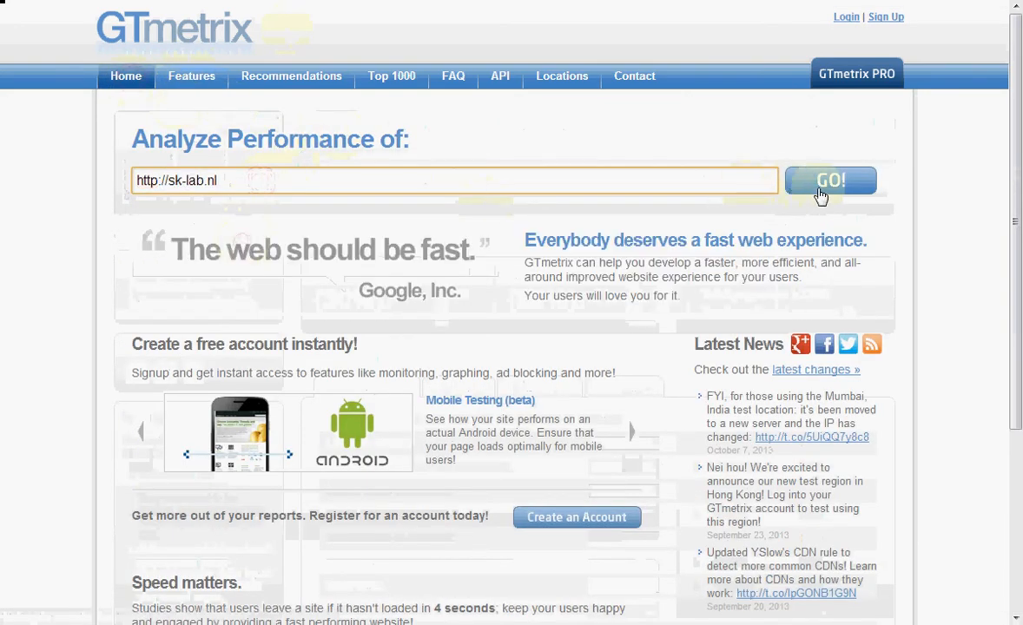
pyautogui.click(831, 179)
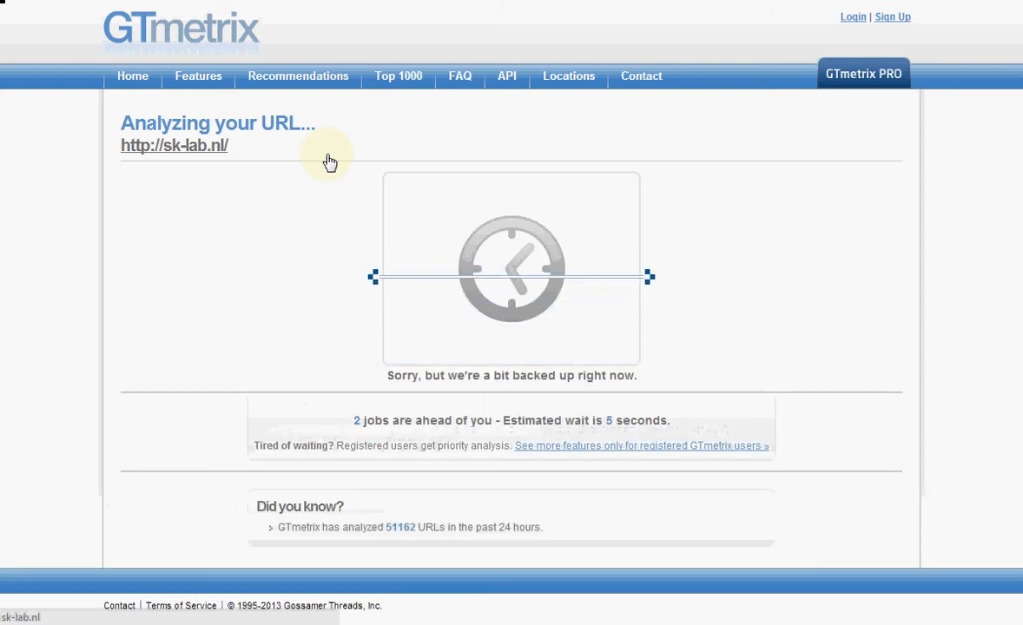
pyautogui.moveTo(288, 191)
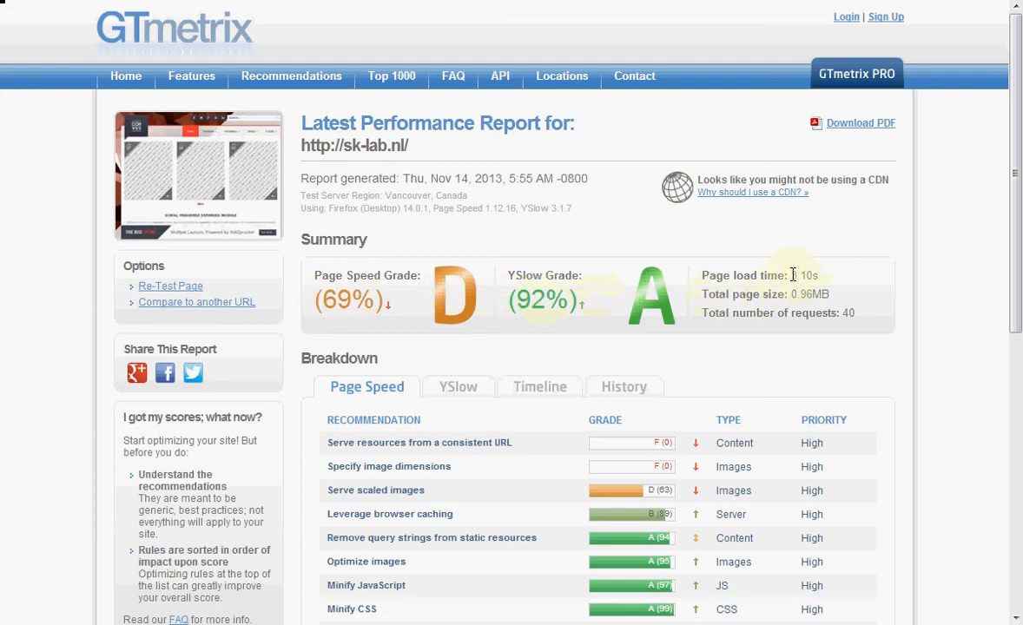
# Step: Highlight the 3.10s page load time in the new report (Page Speed 69%, YSlow 92%)
pyautogui.doubleClick(803, 275)
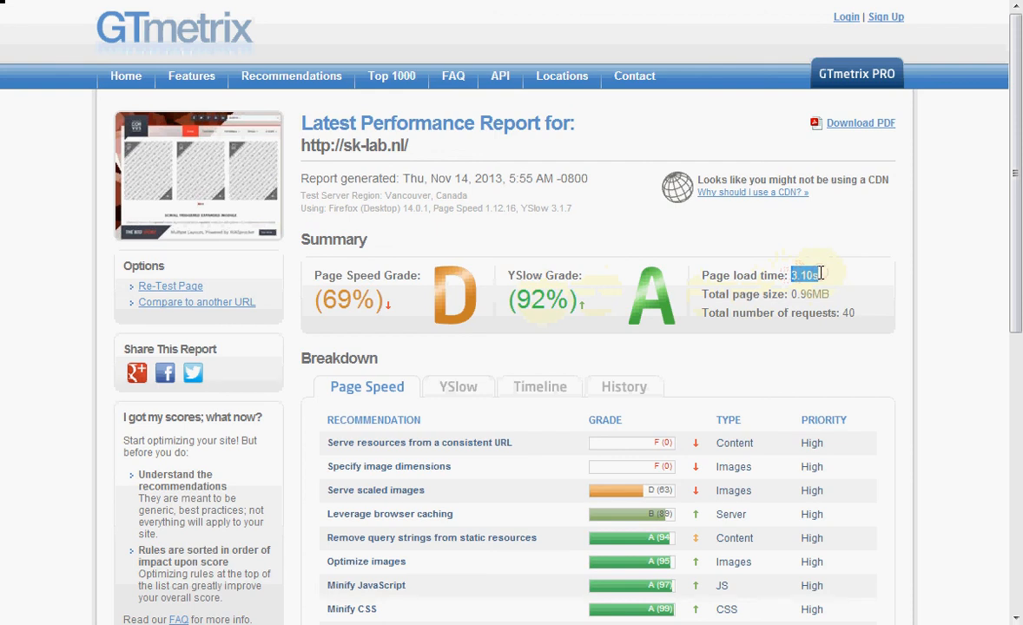
pyautogui.moveTo(830, 278)
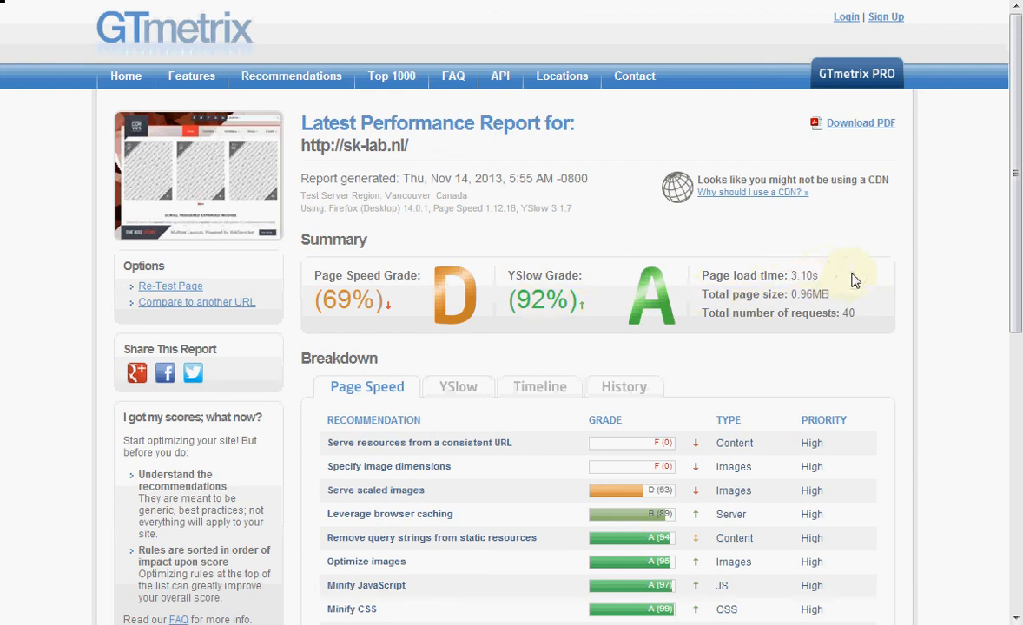
pyautogui.moveTo(661, 243)
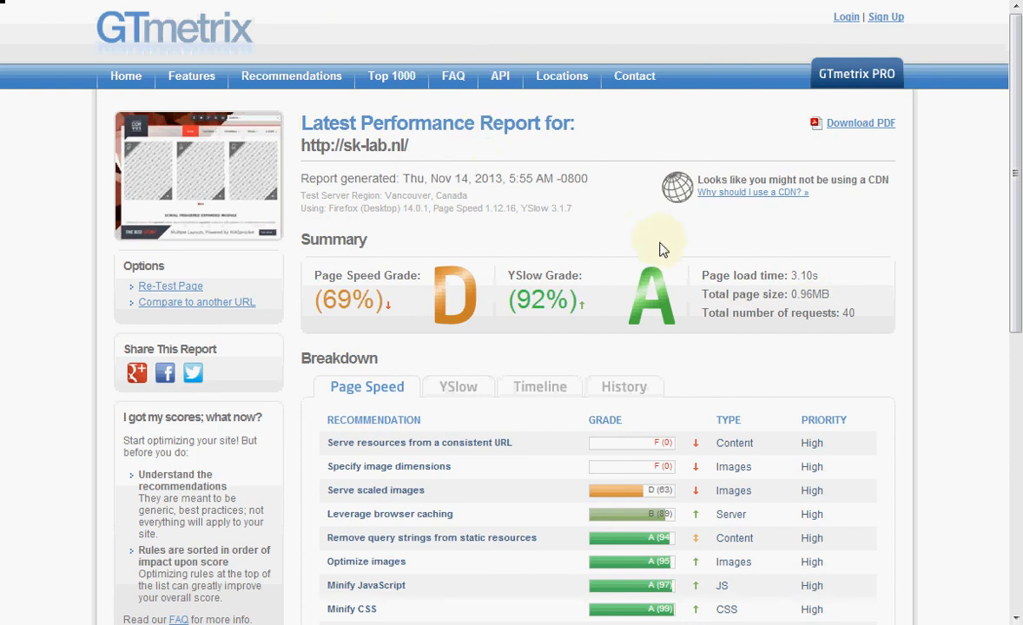
pyautogui.moveTo(669, 259)
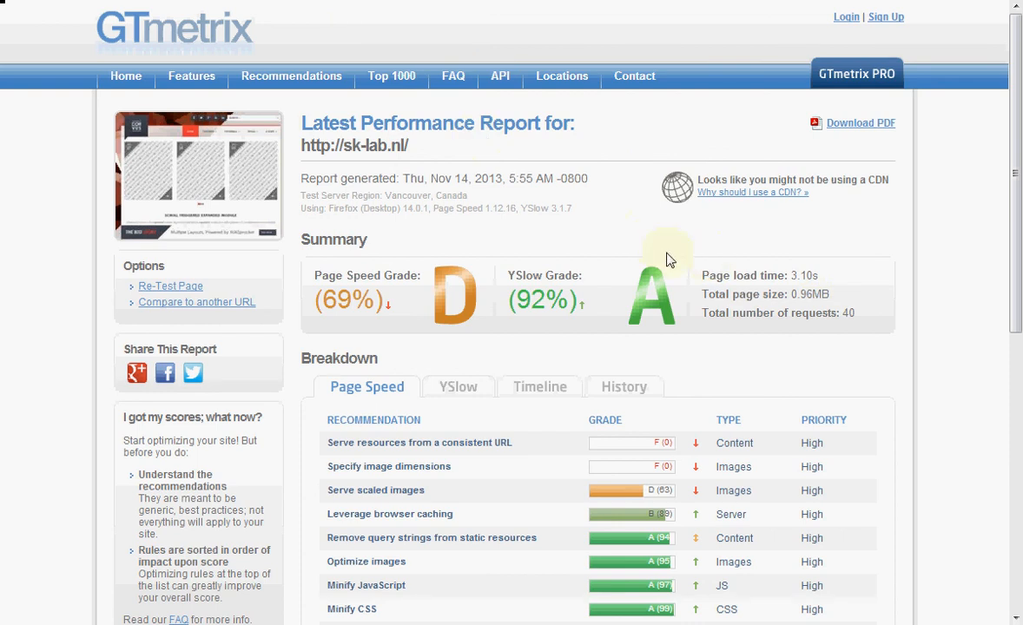
pyautogui.moveTo(391, 191)
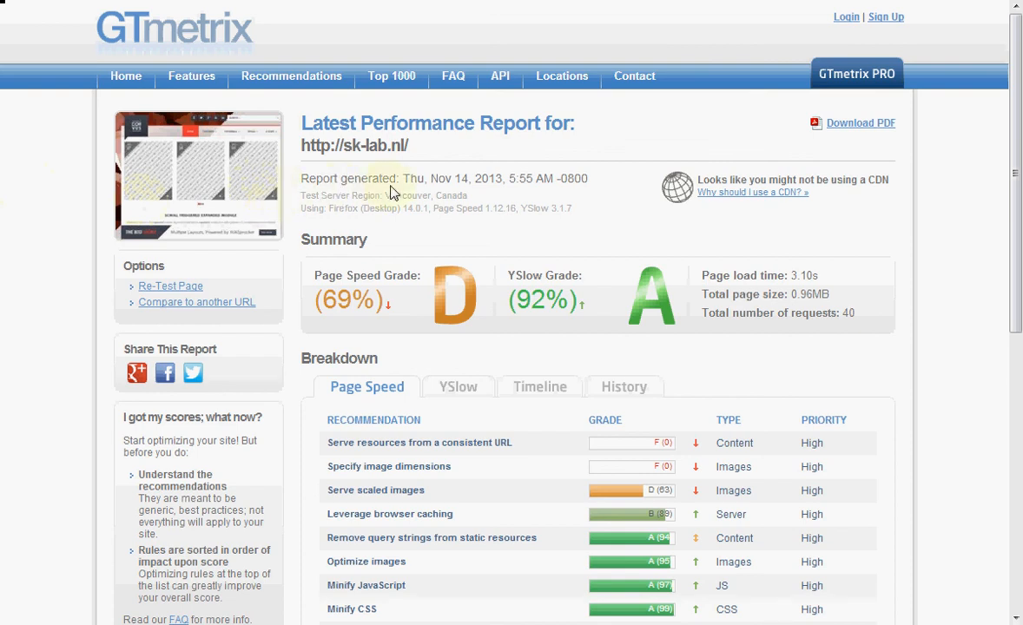